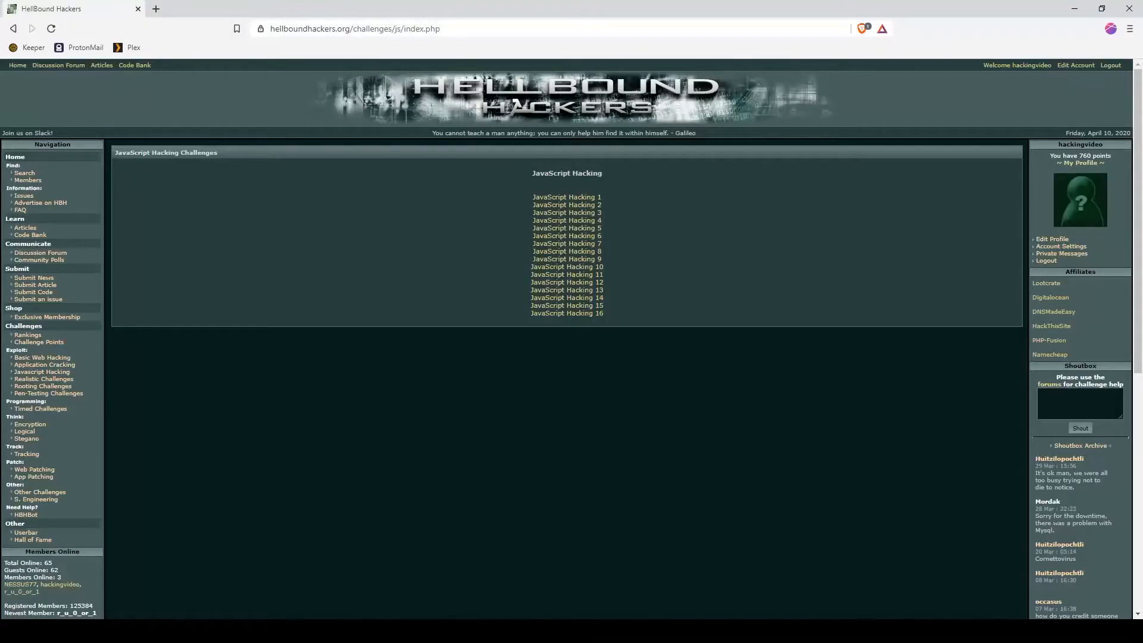
mouse_move(310, 445)
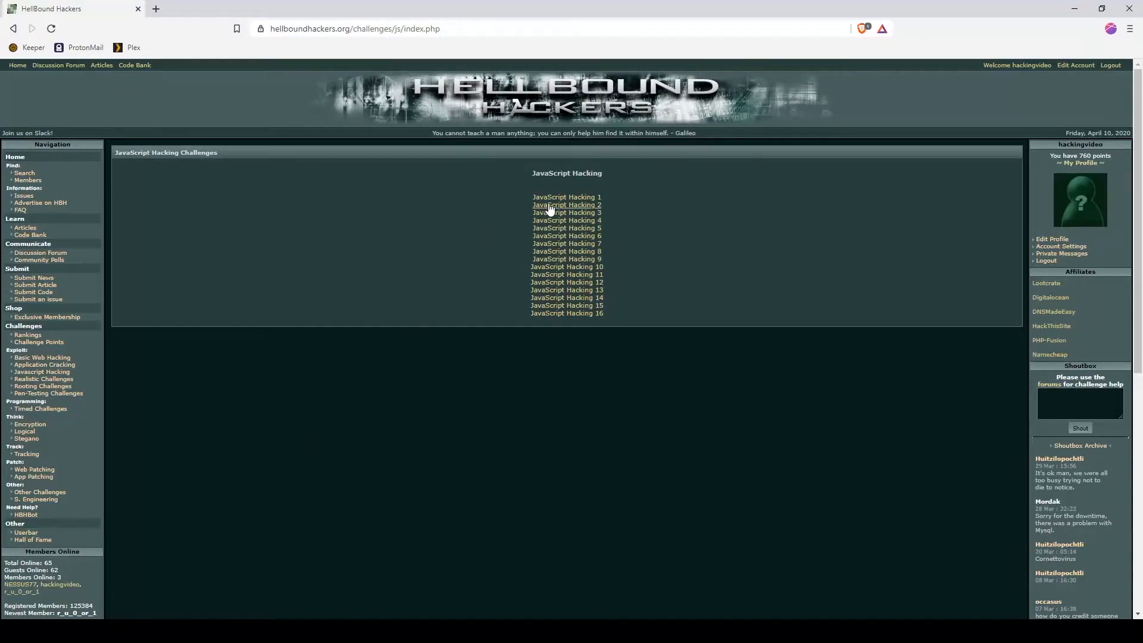
- Open the 'JavaScript Hacking 2' challenge from the JavaScript Hacking Challenges list
click(566, 205)
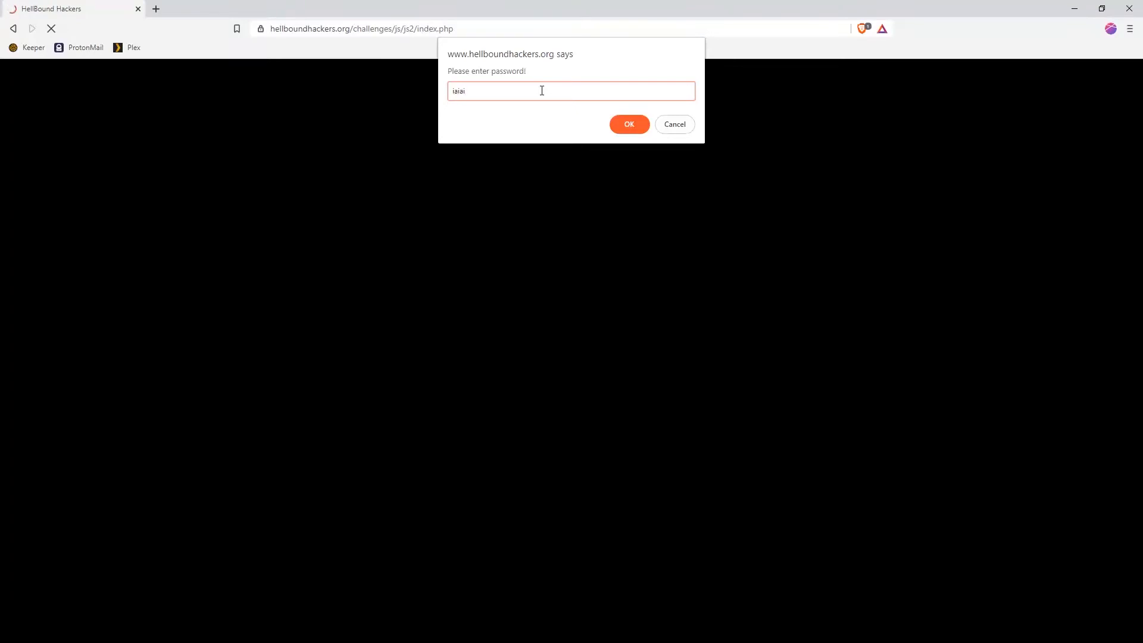
- Dismiss the prompt and open Chrome DevTools on the Network panel
click(629, 124)
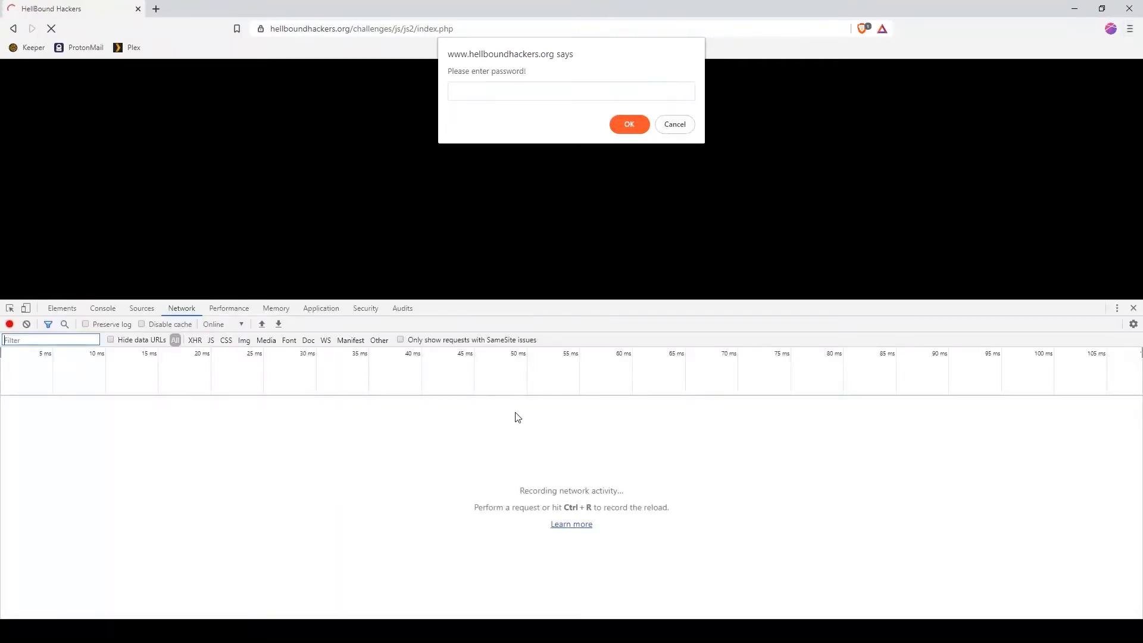
- View the Sources tab, then return to Network to see loaded requests like level2script.js
click(141, 308)
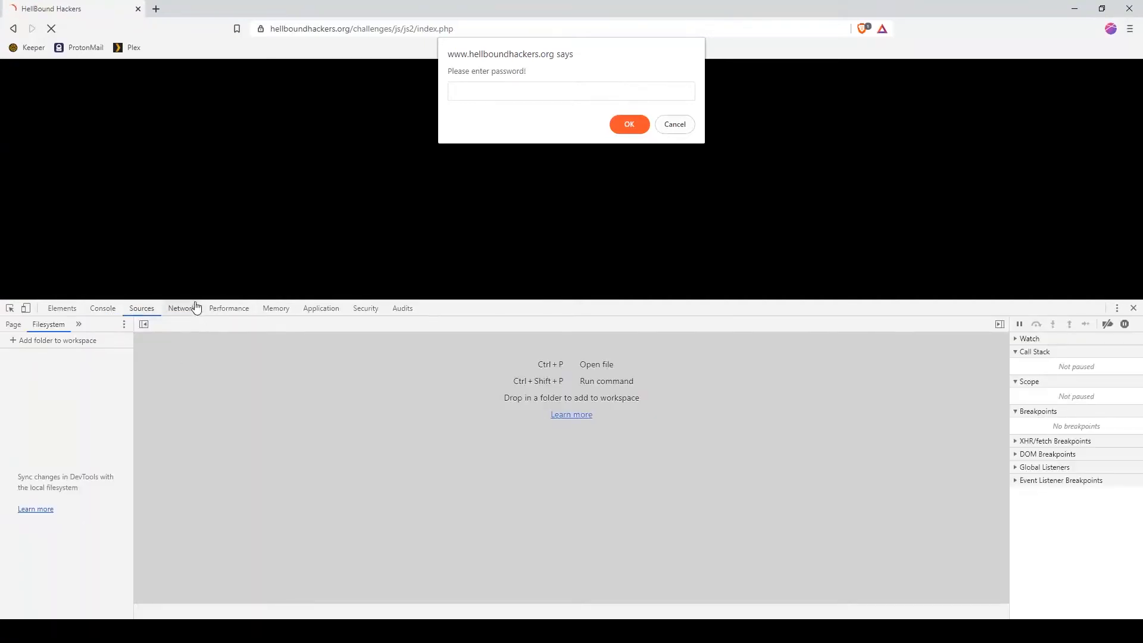
mouse_move(195, 315)
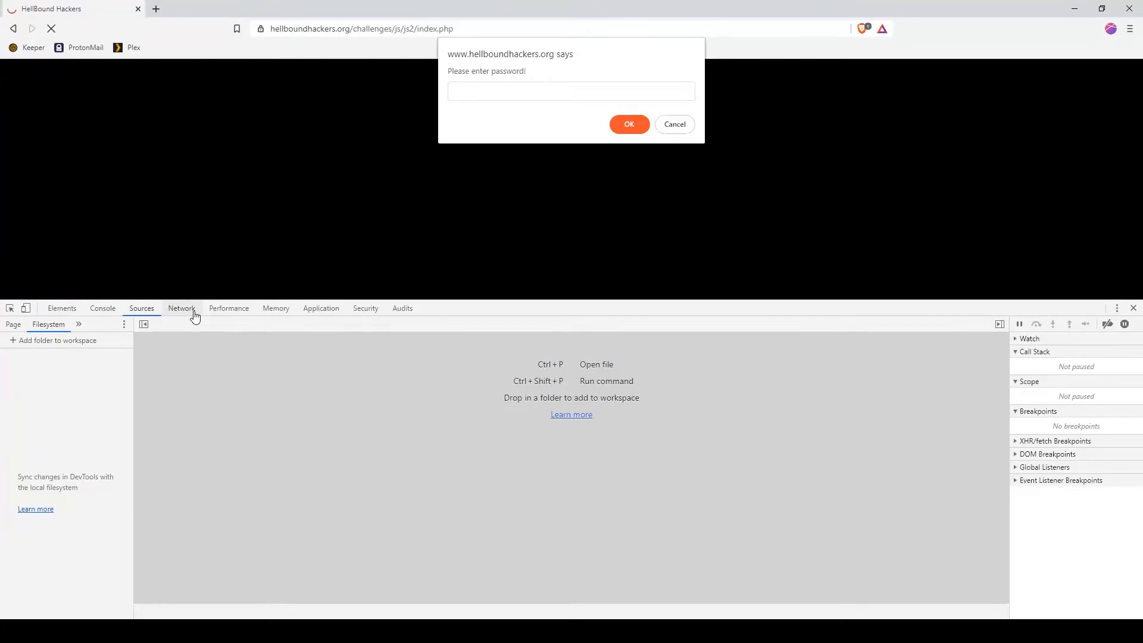
click(181, 308)
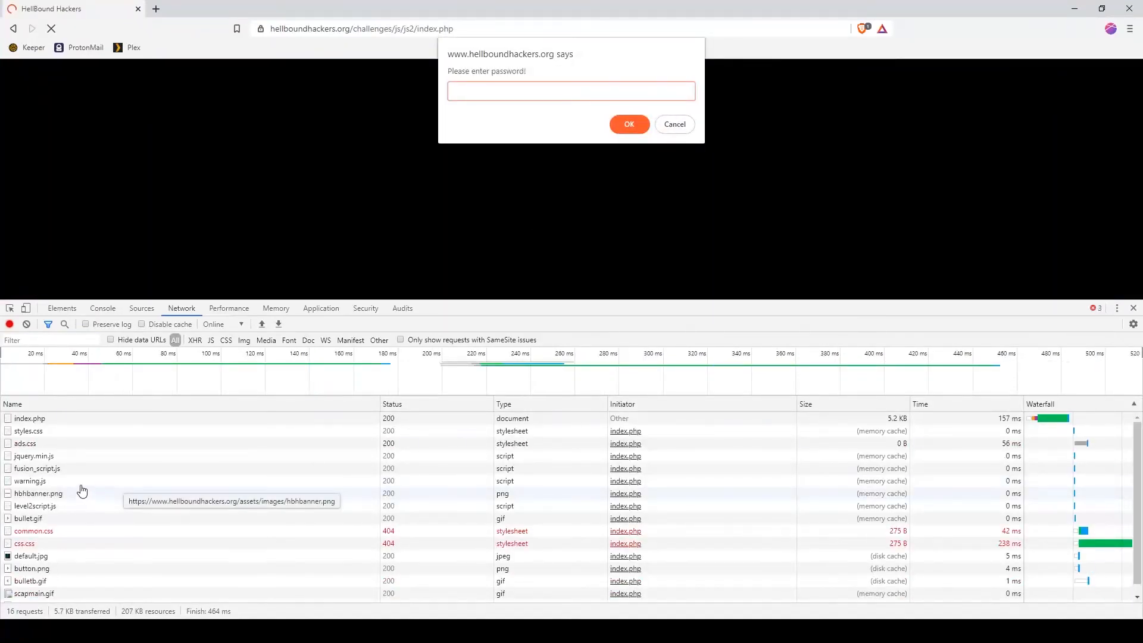
mouse_move(73, 422)
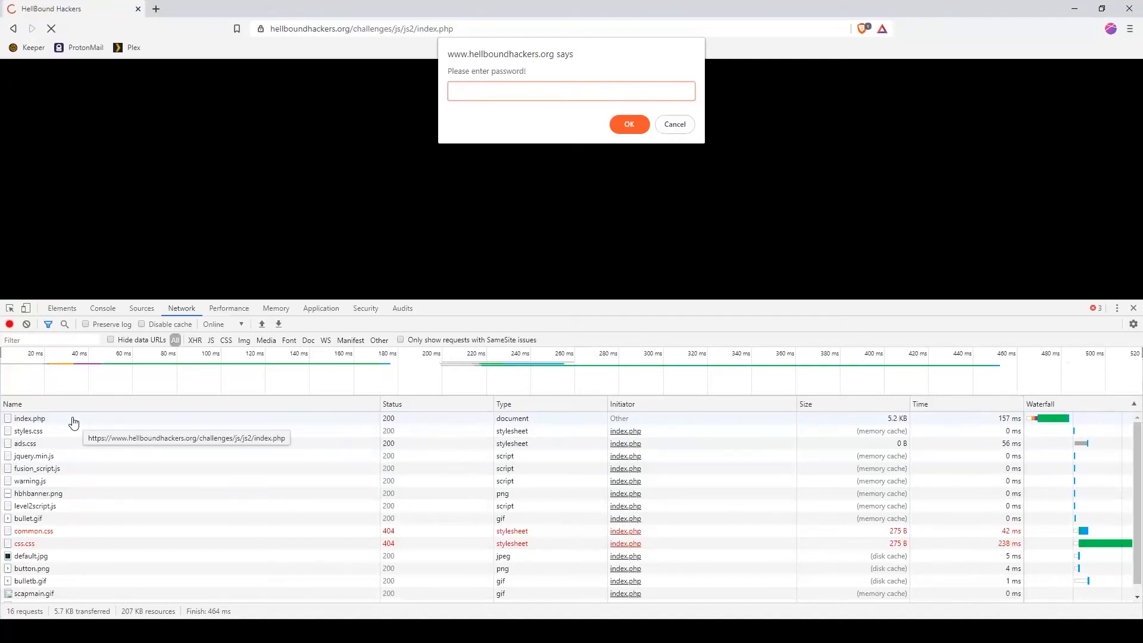
mouse_move(64, 474)
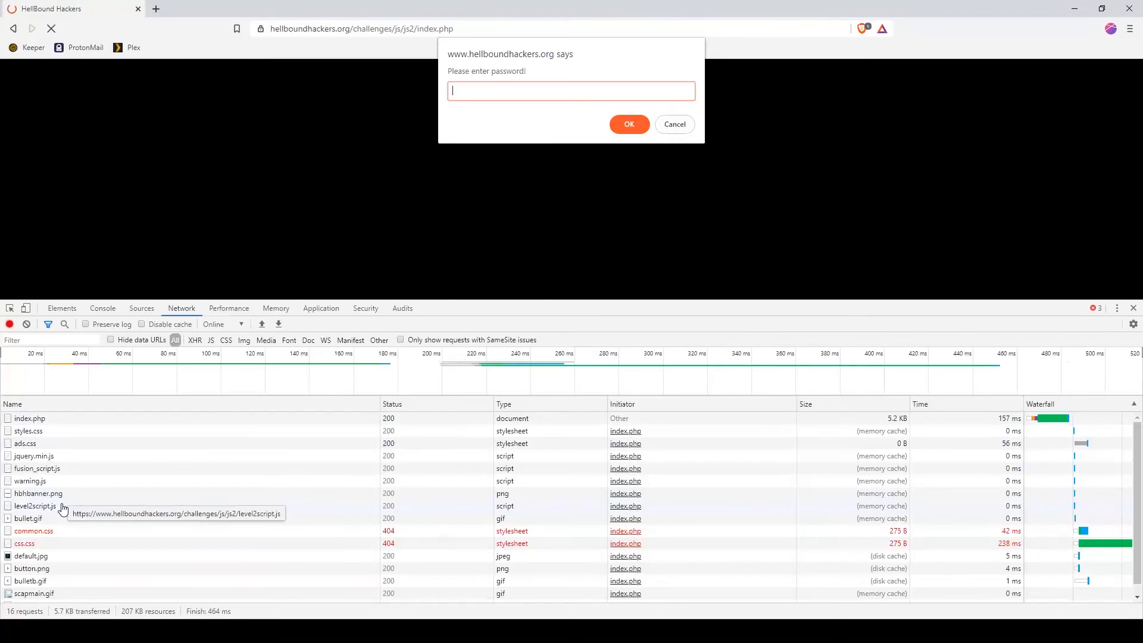
- Open the level2script.js request's details in the Network panel
click(36, 506)
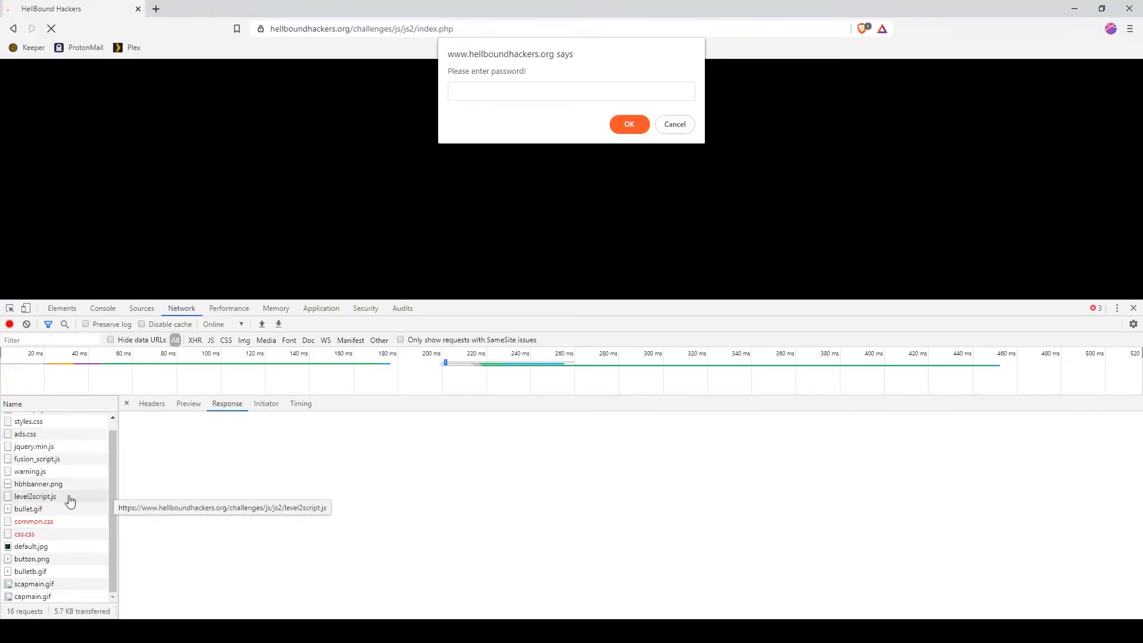
- Read the password in level2script.js, then submit 'level2done' in the prompt
click(34, 496)
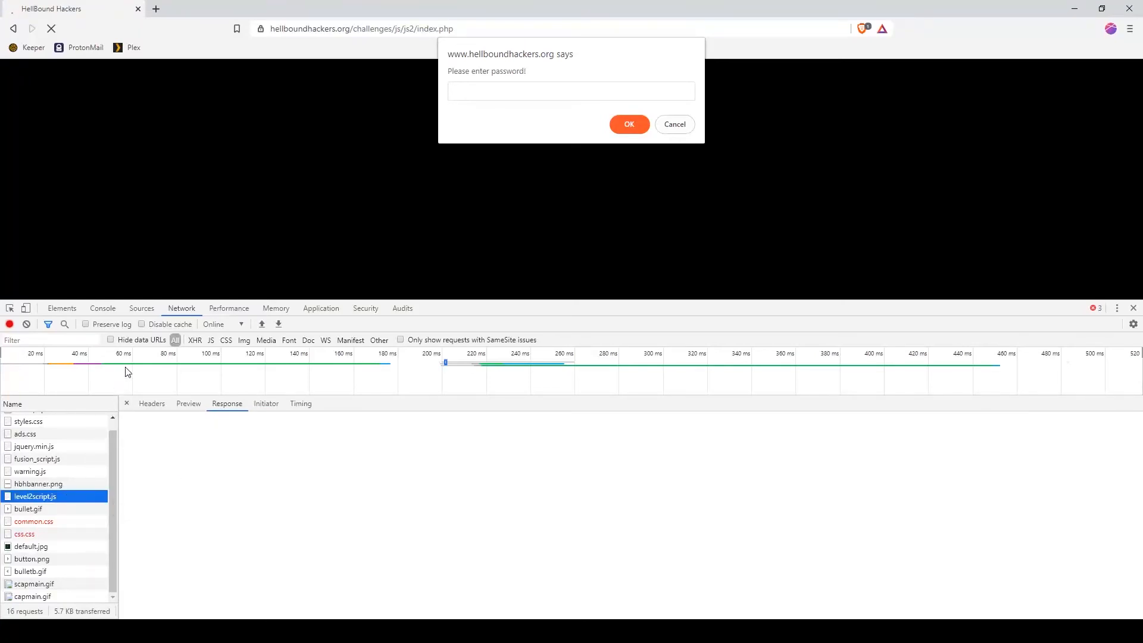
mouse_move(144, 344)
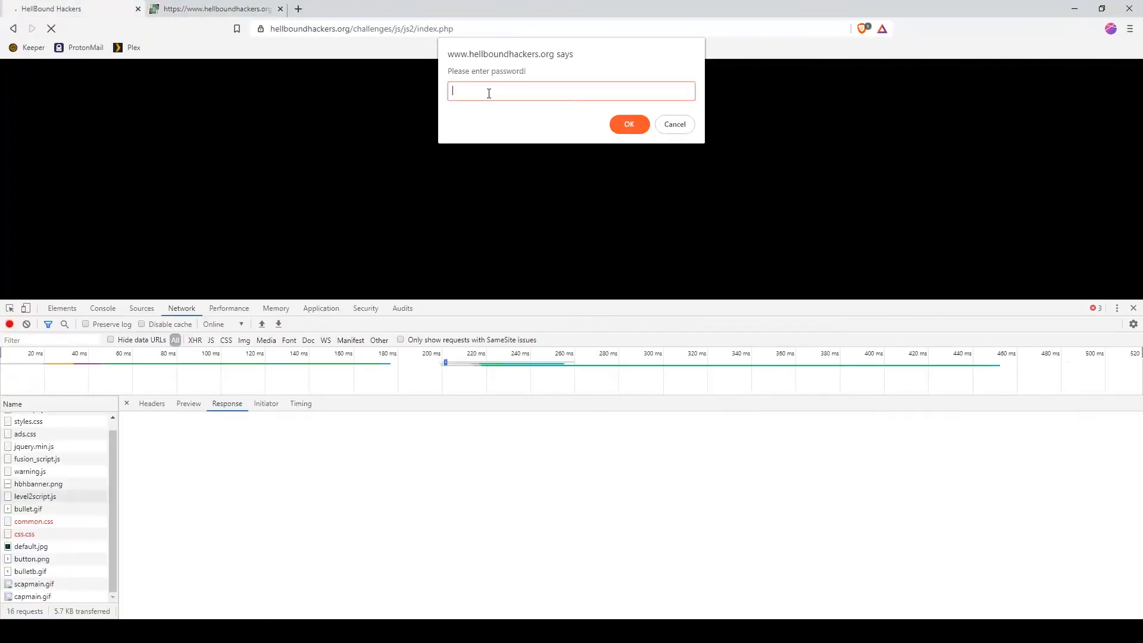
text(level2done)
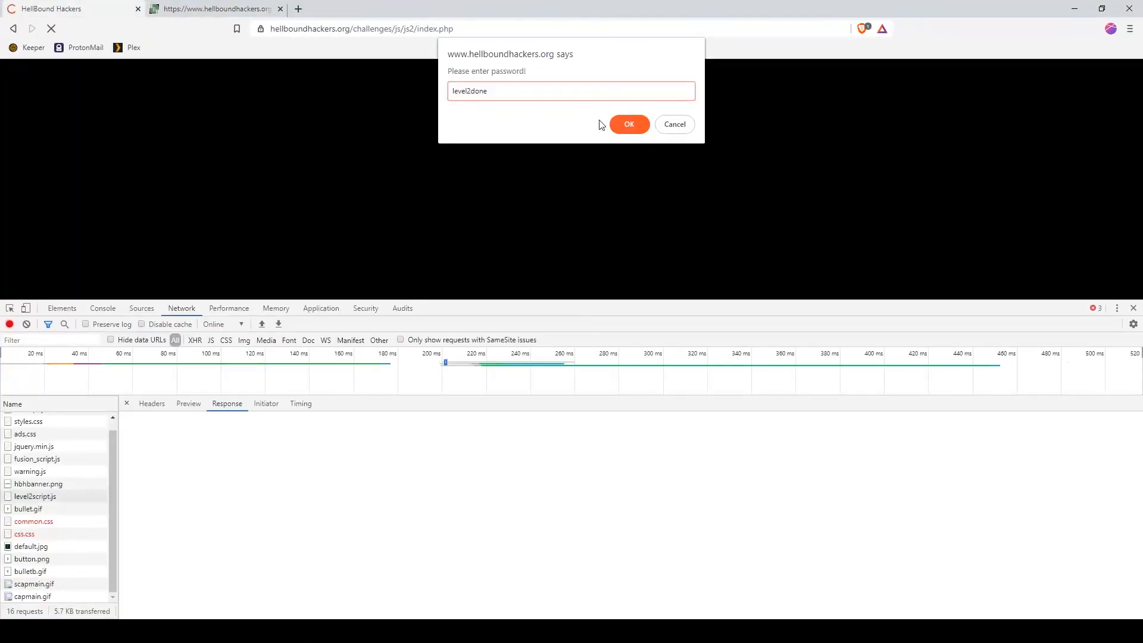
click(629, 124)
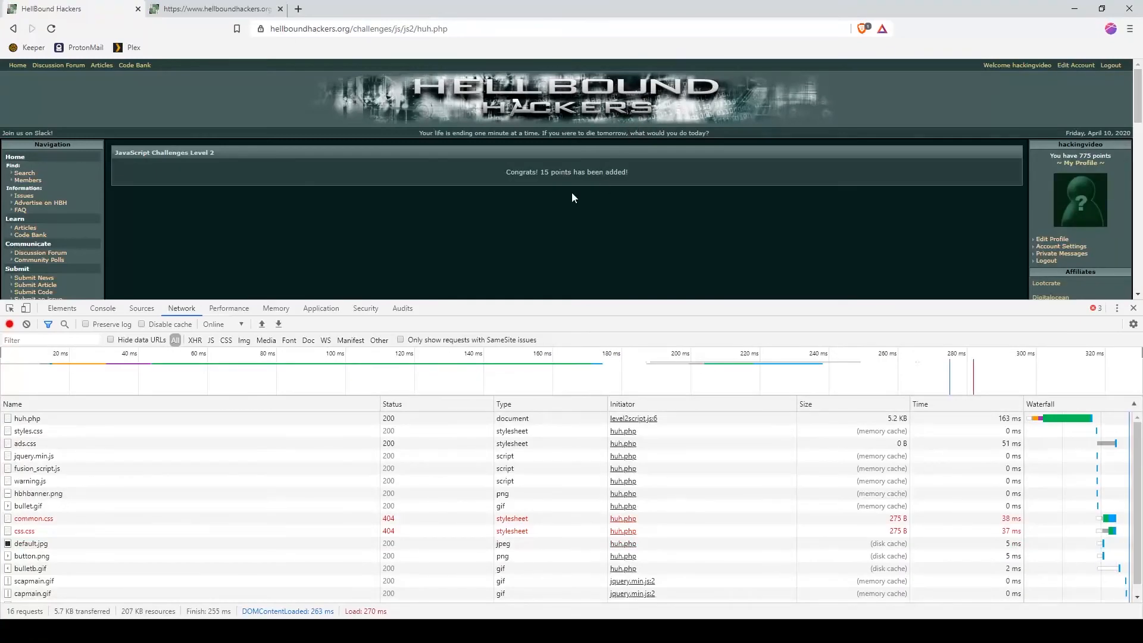